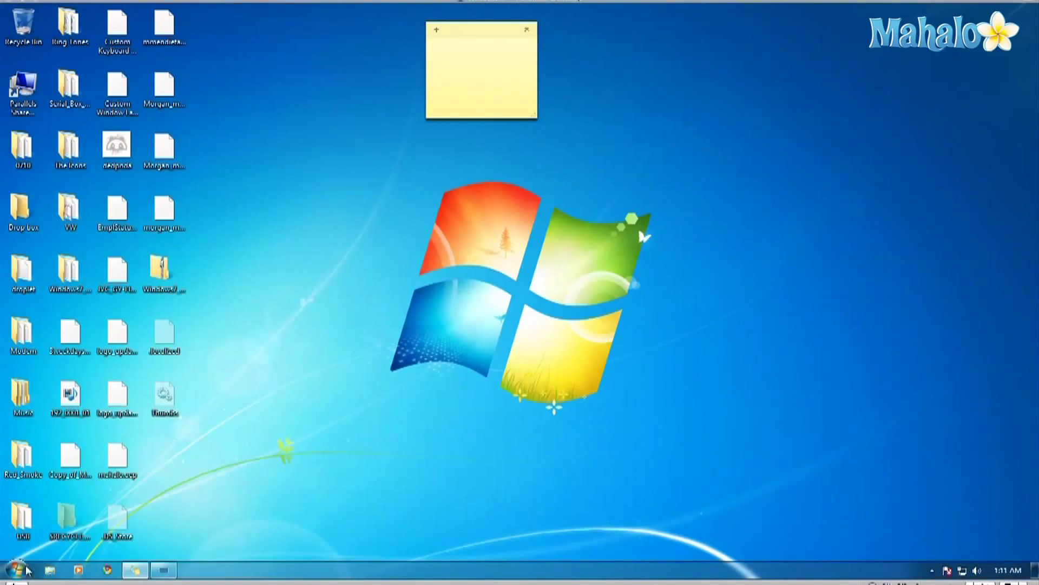
- Bring up the Start button's context menu from the taskbar
click(13, 569)
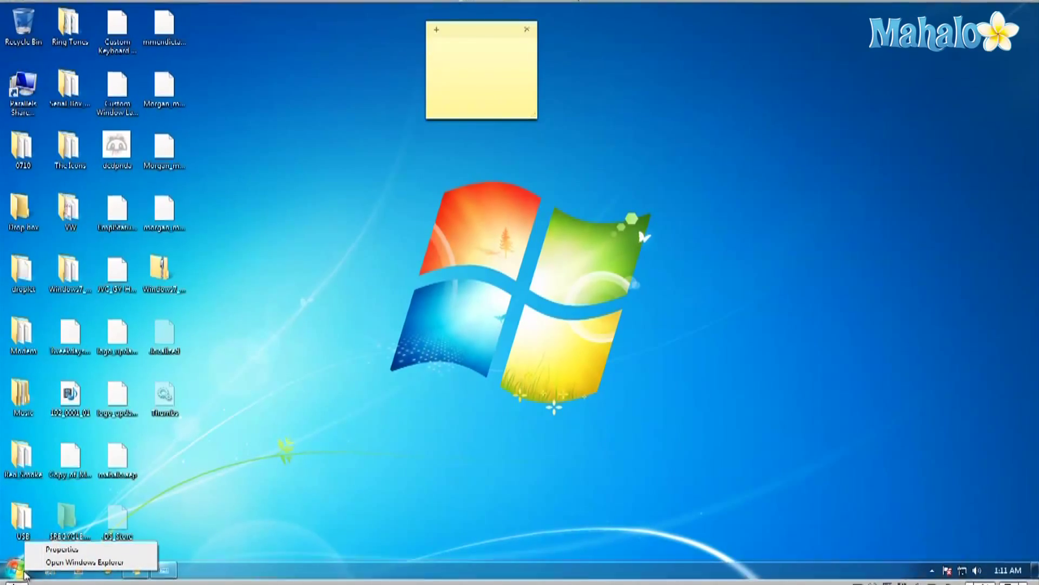
- Open Taskbar and Start Menu Properties from the context menu's Properties entry
click(61, 550)
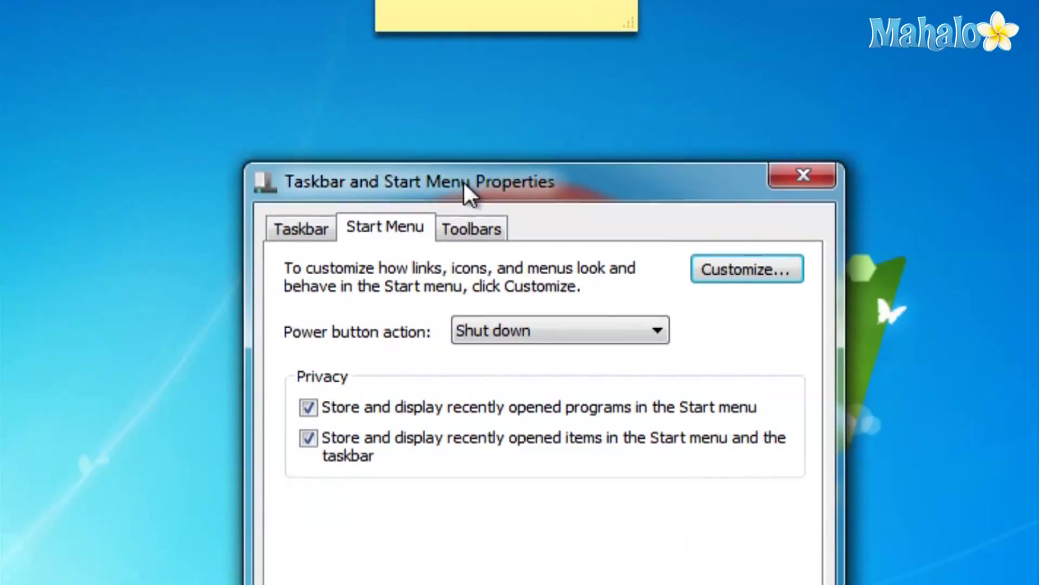
- Set the Start menu Power button action to Sleep instead of Shut down
click(653, 330)
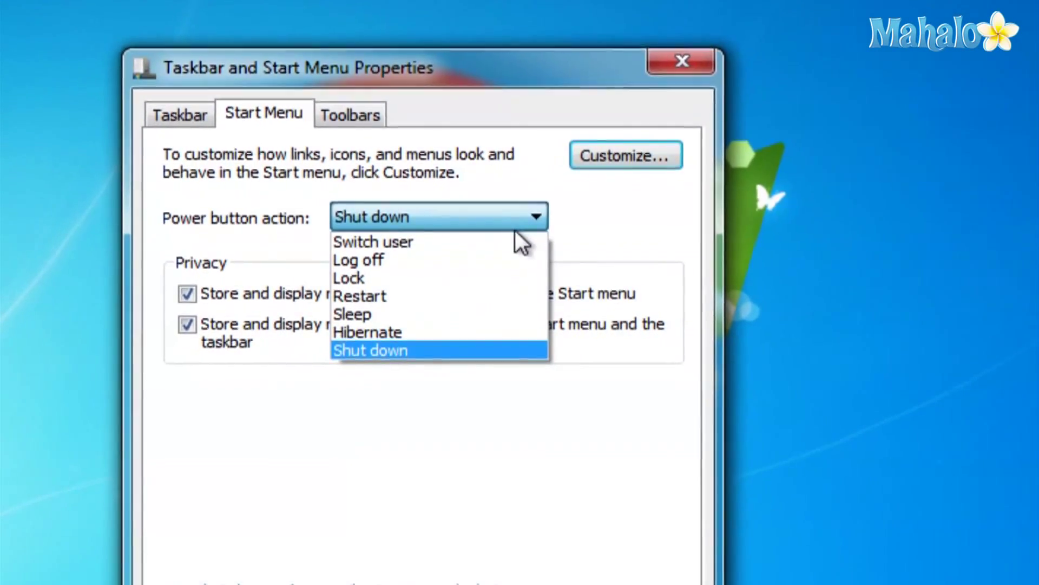
mouse_move(517, 255)
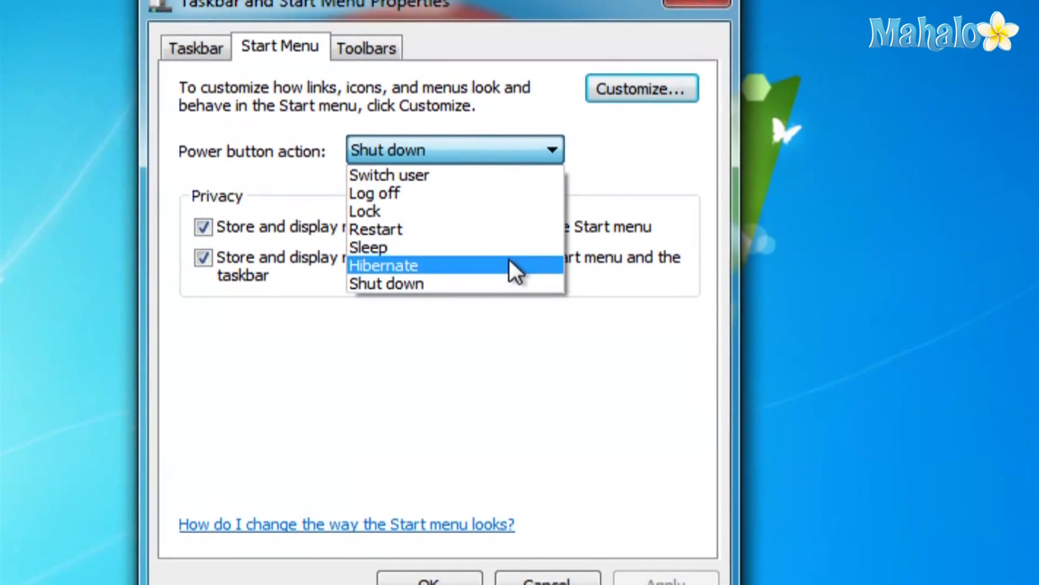
click(369, 247)
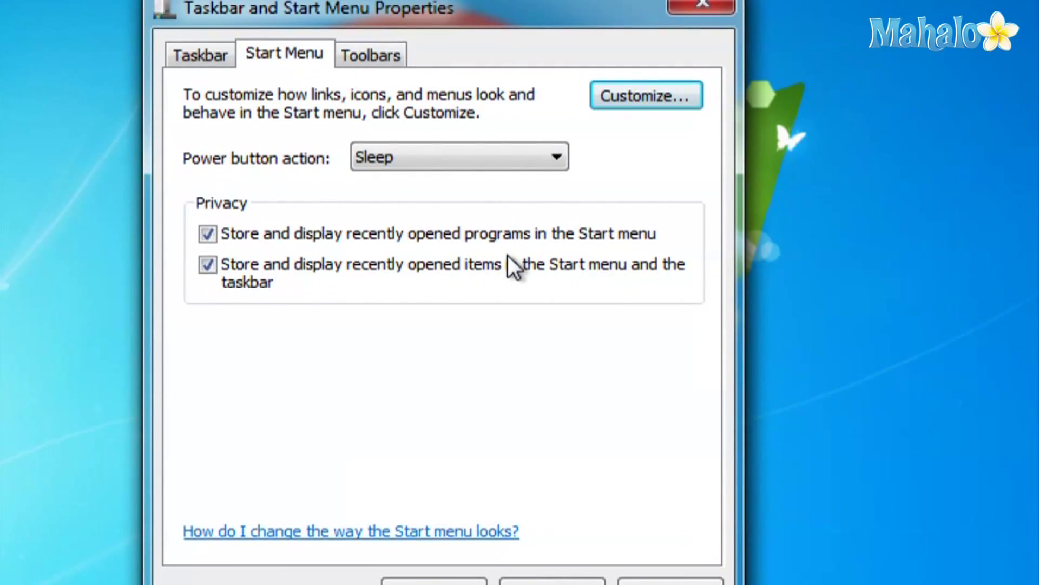